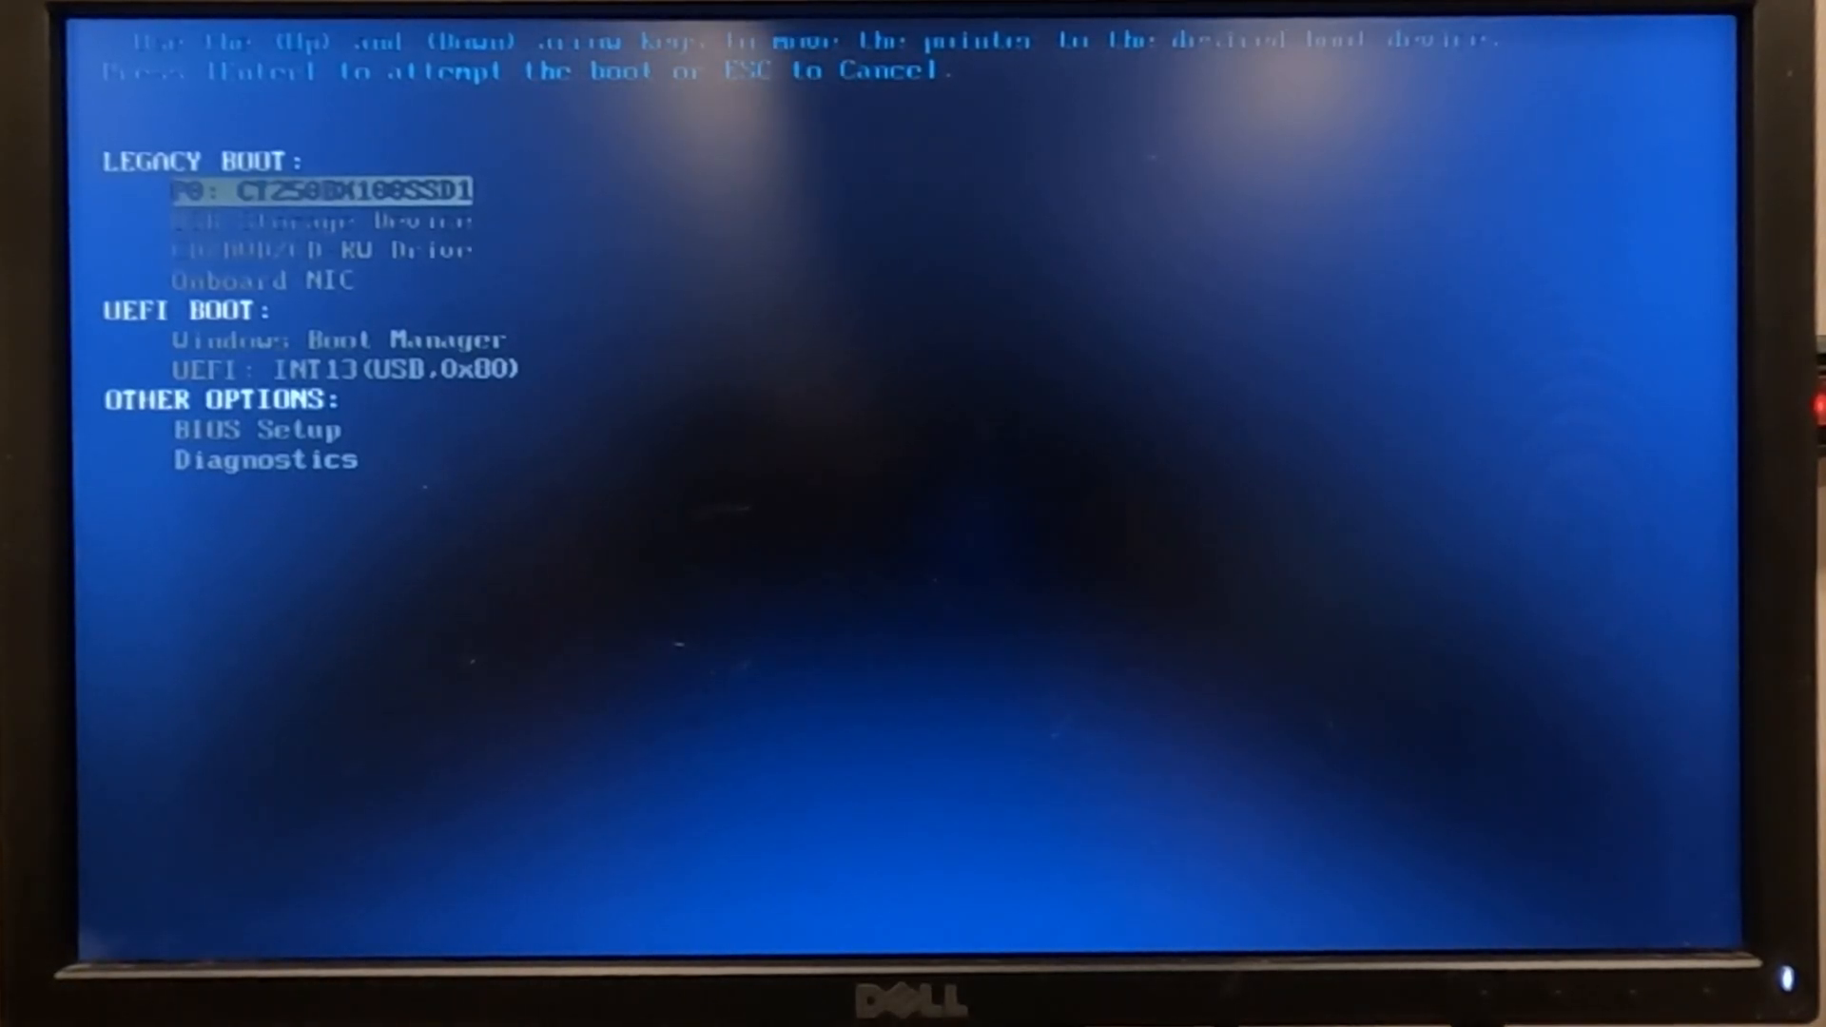
- Boot from the USB installation media to reach the Proxmox VE 8.0 installer welcome screen
key(Down)
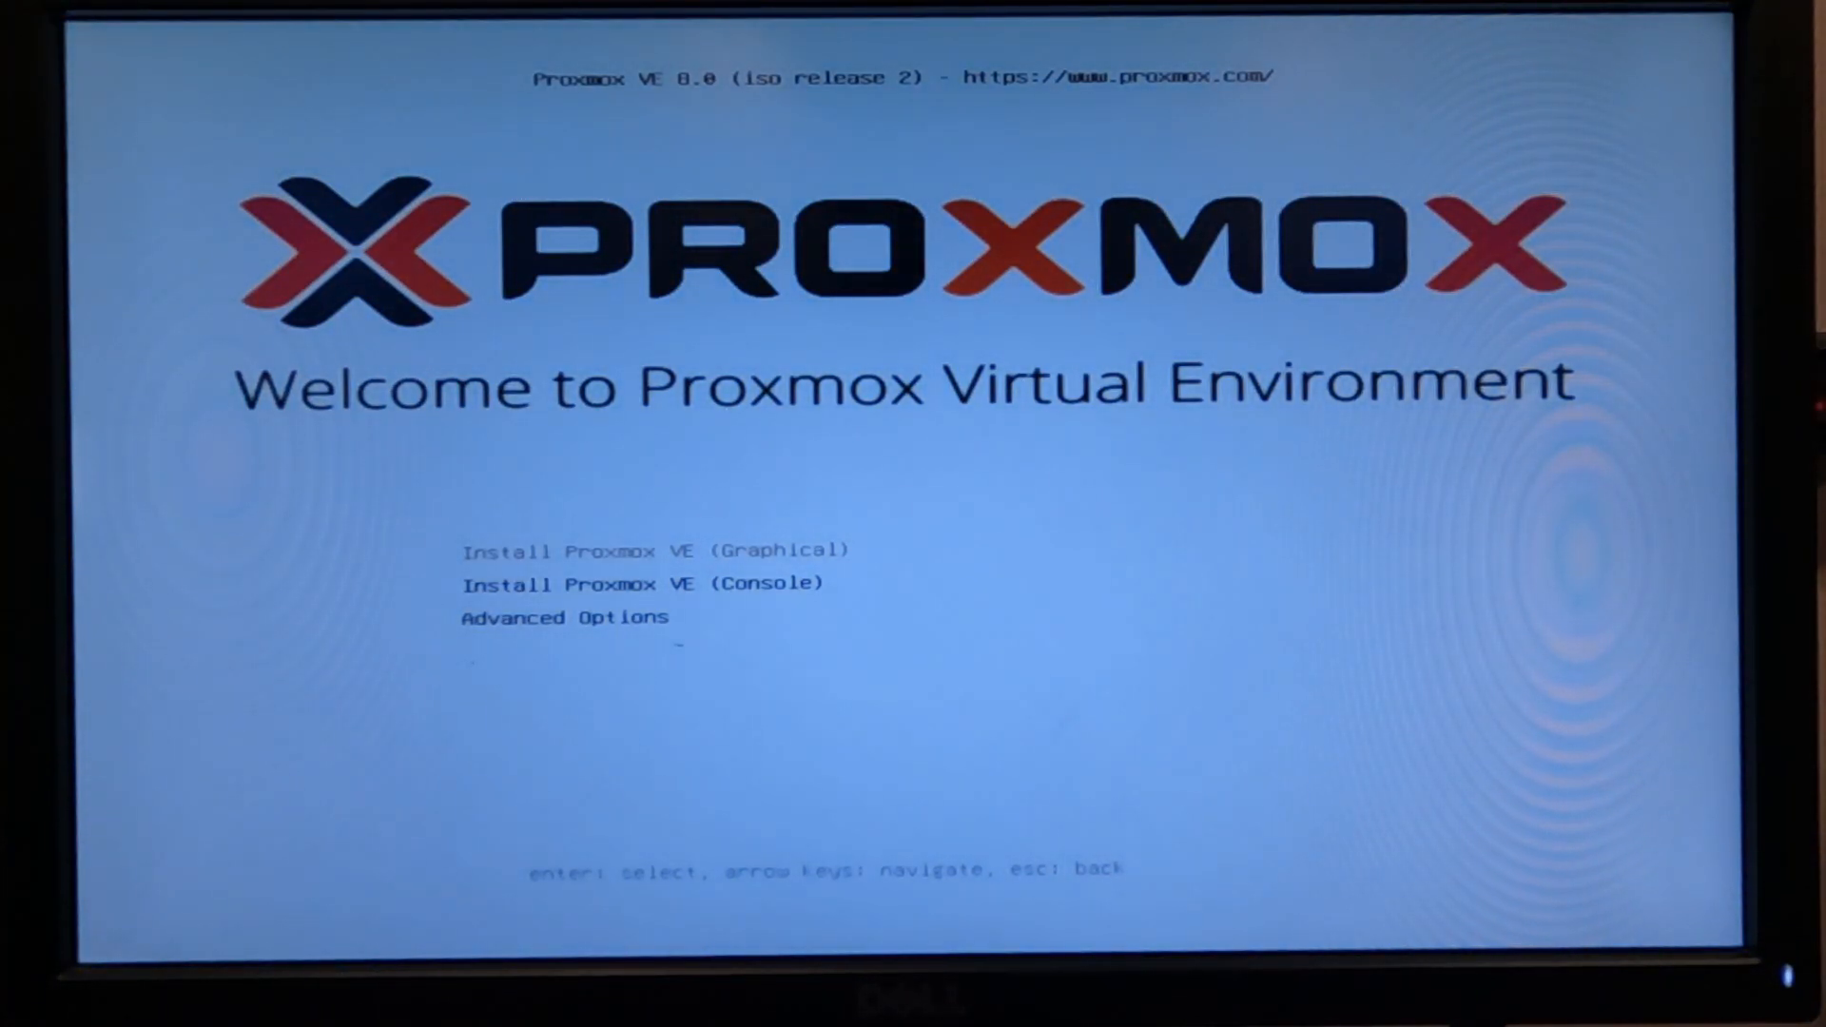
- Start 'Install Proxmox VE (Graphical)' so the End User License Agreement appears
key(Return)
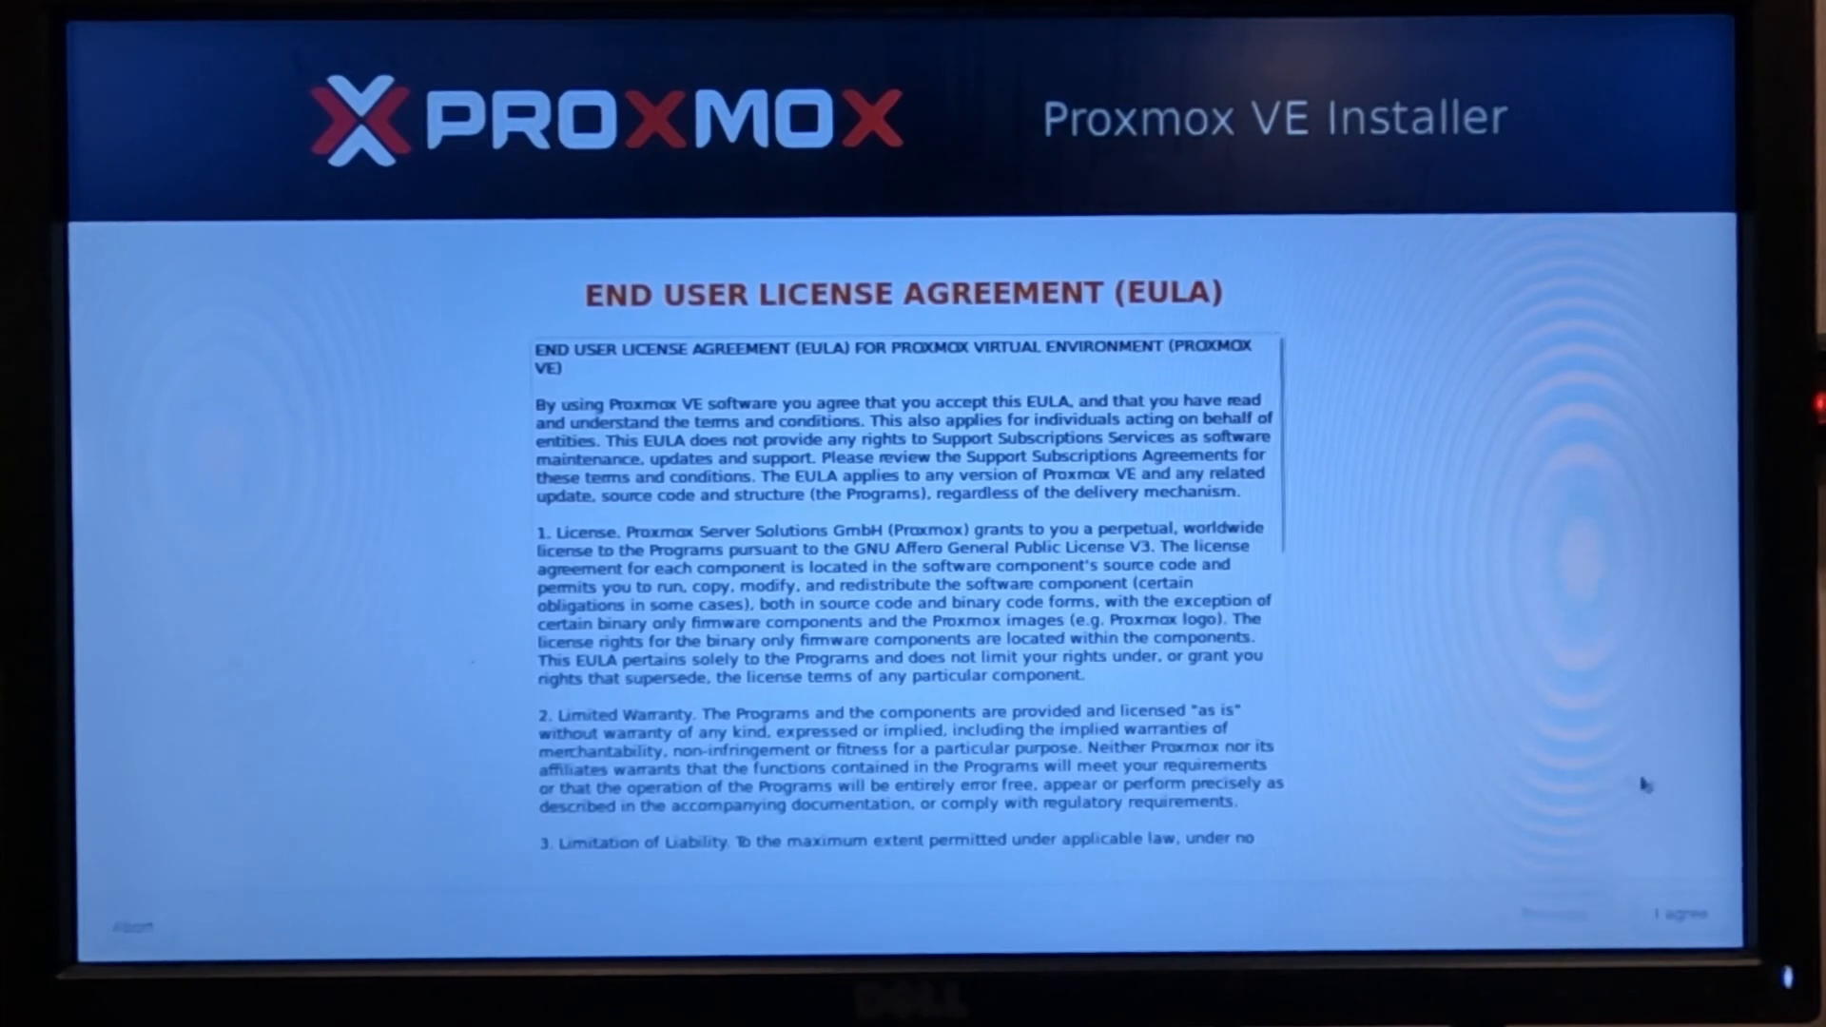
- Accept the EULA and make the 28.65 GiB Cruzer Glide /dev/sdb the target harddisk, then continue
click(1678, 913)
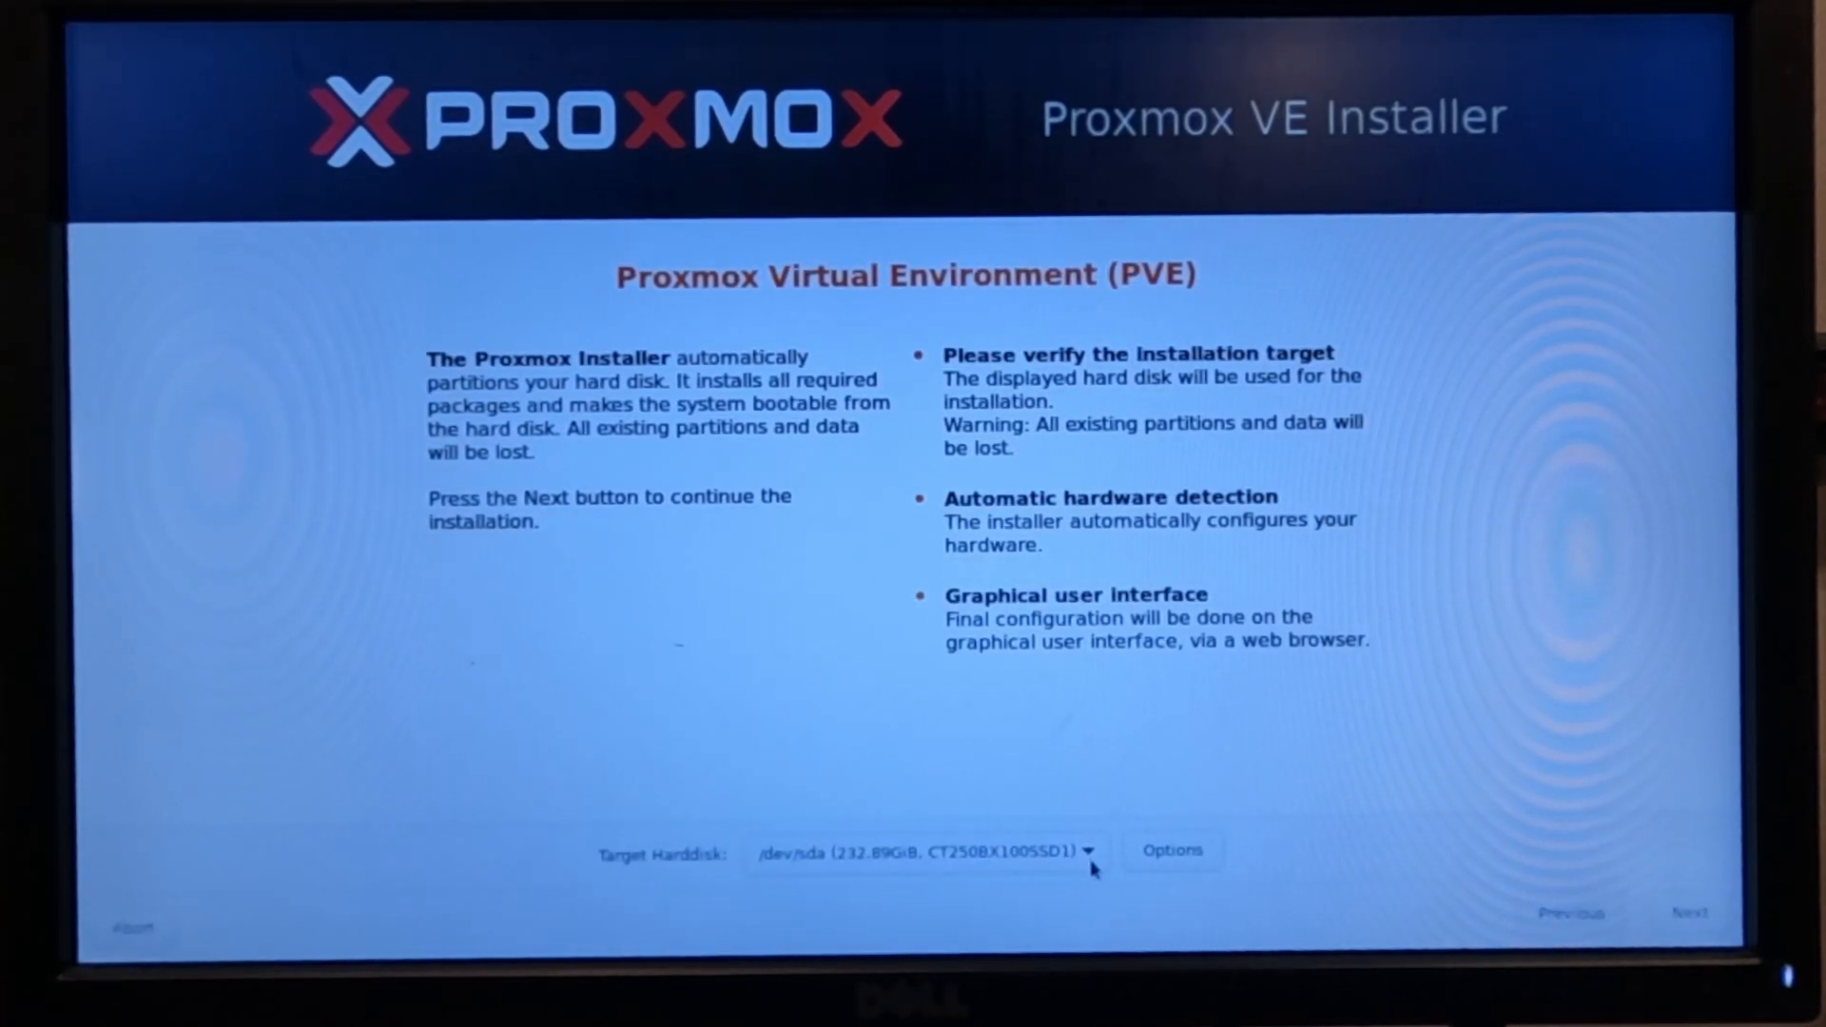
click(1082, 853)
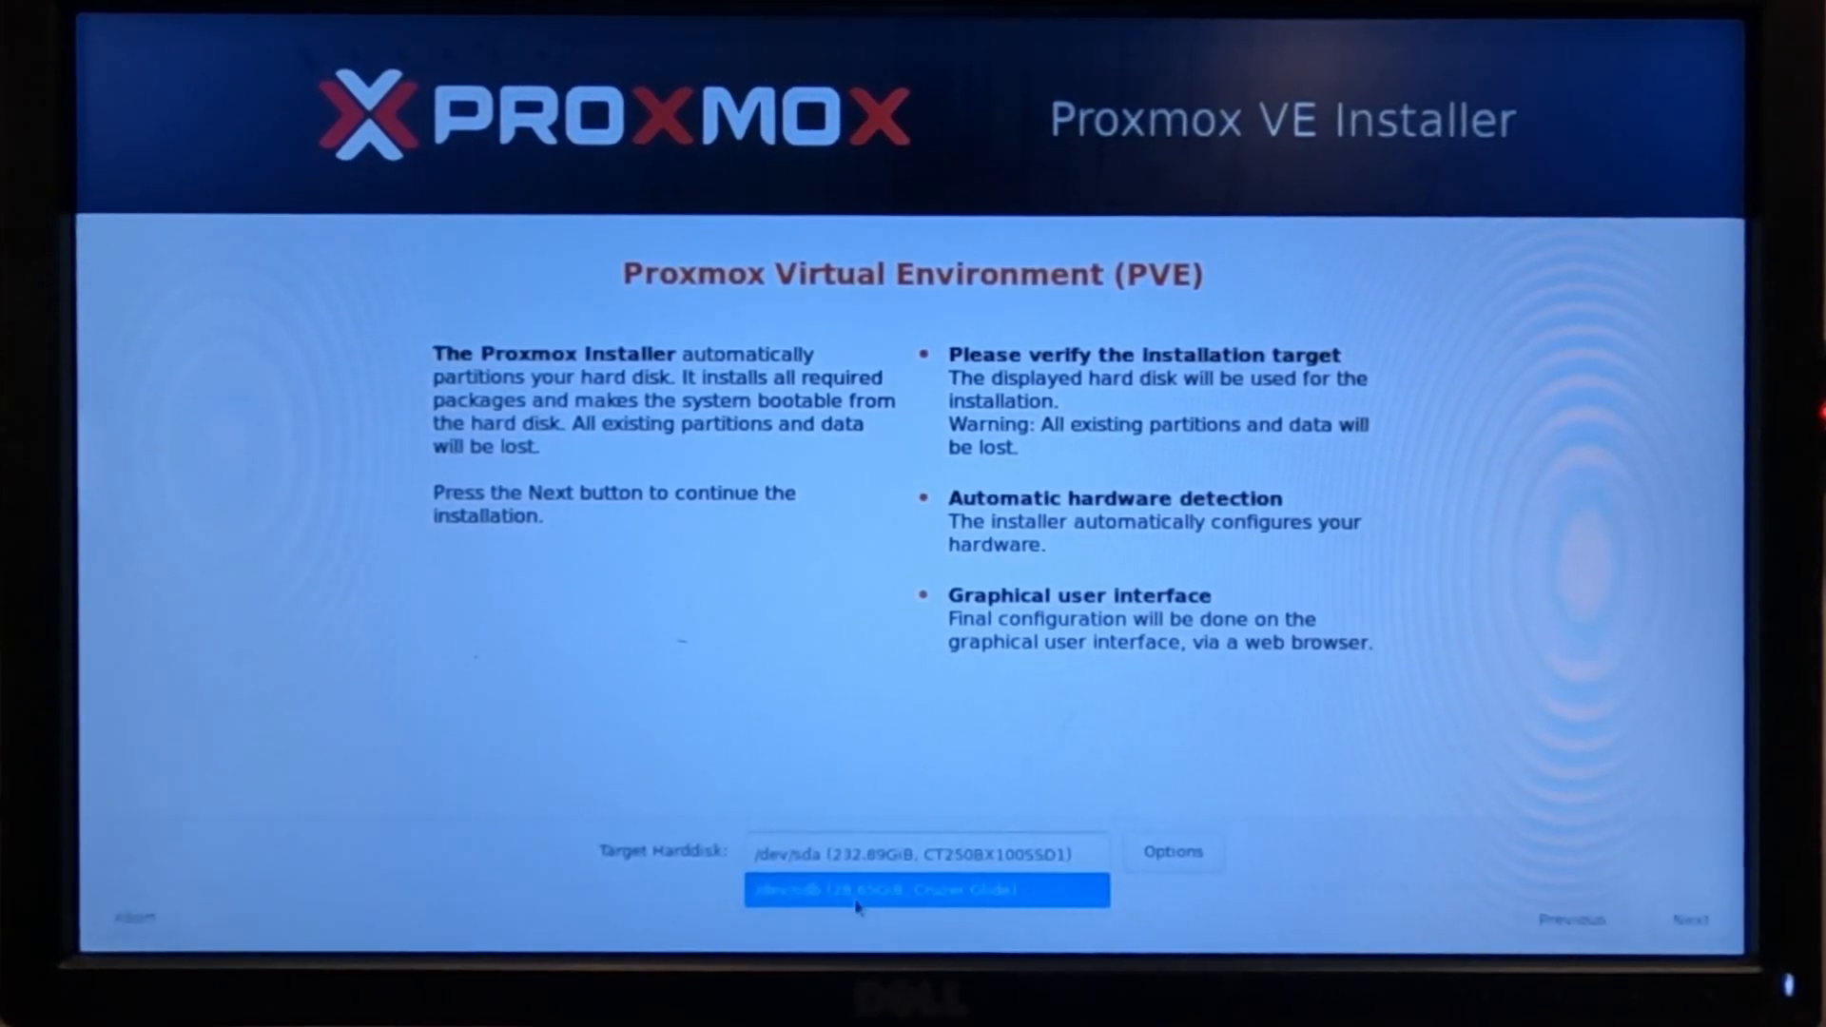
click(926, 891)
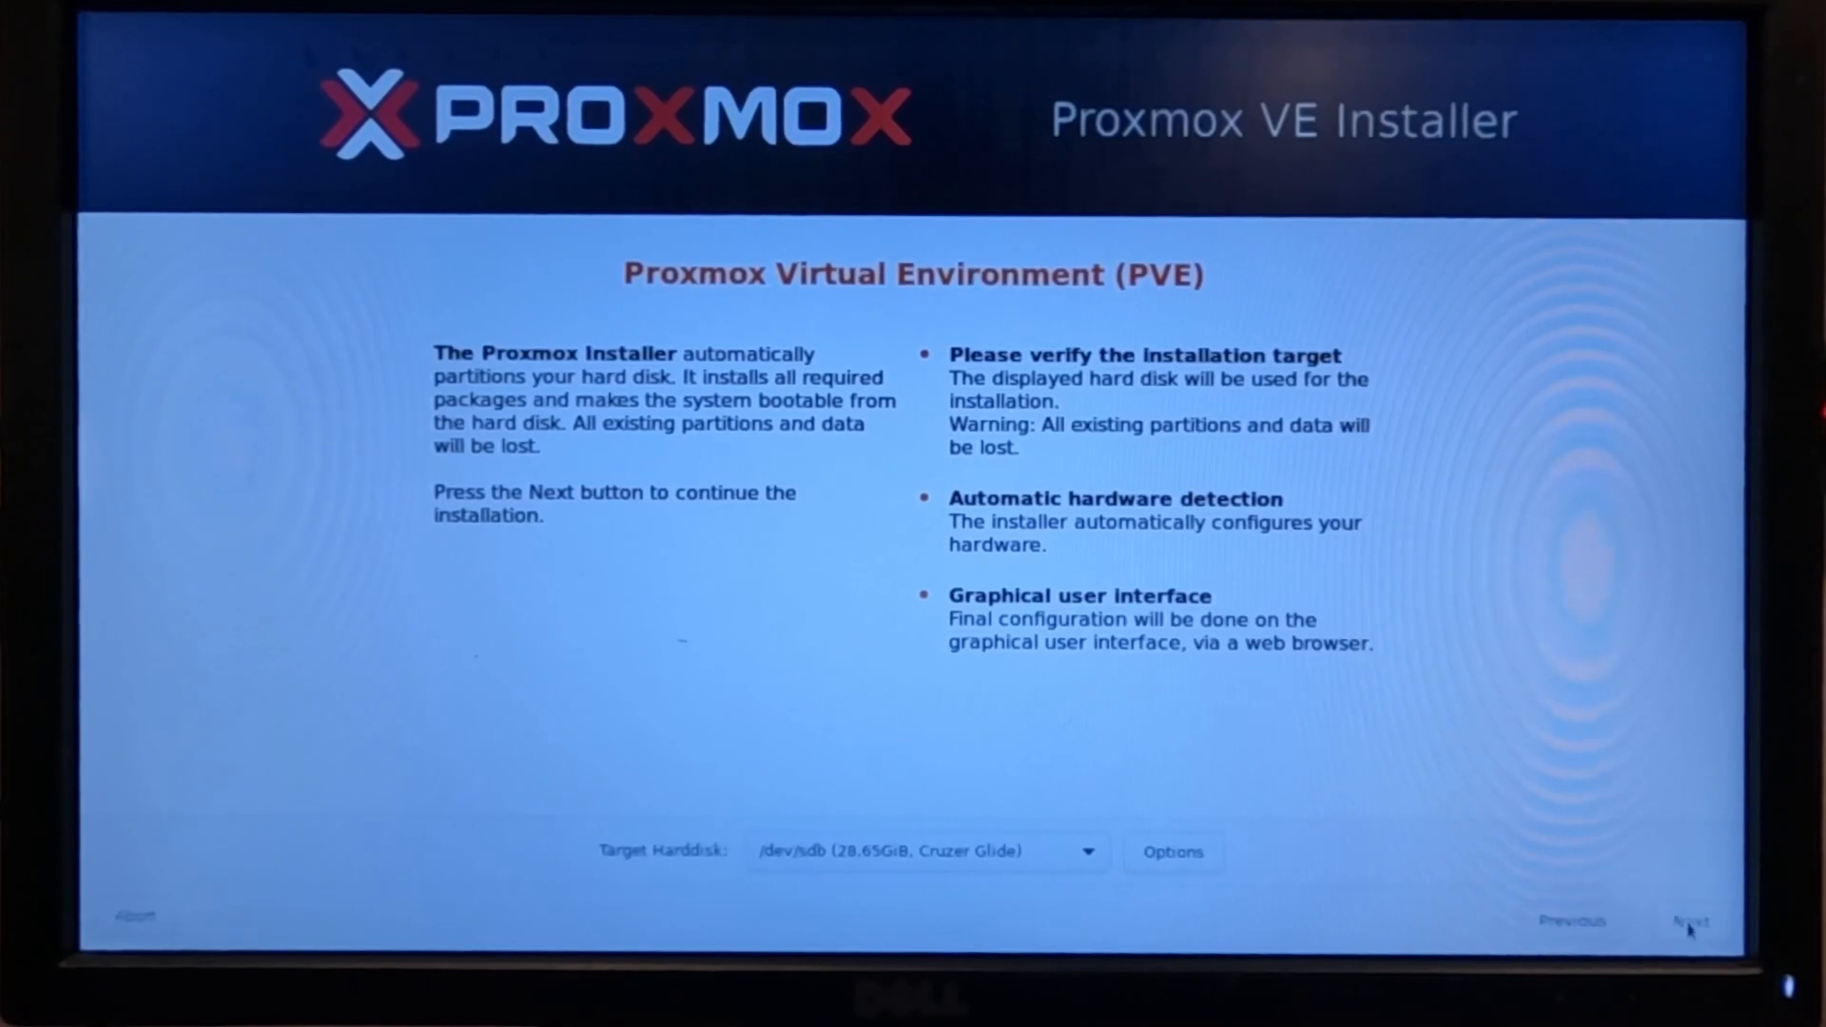
click(1689, 921)
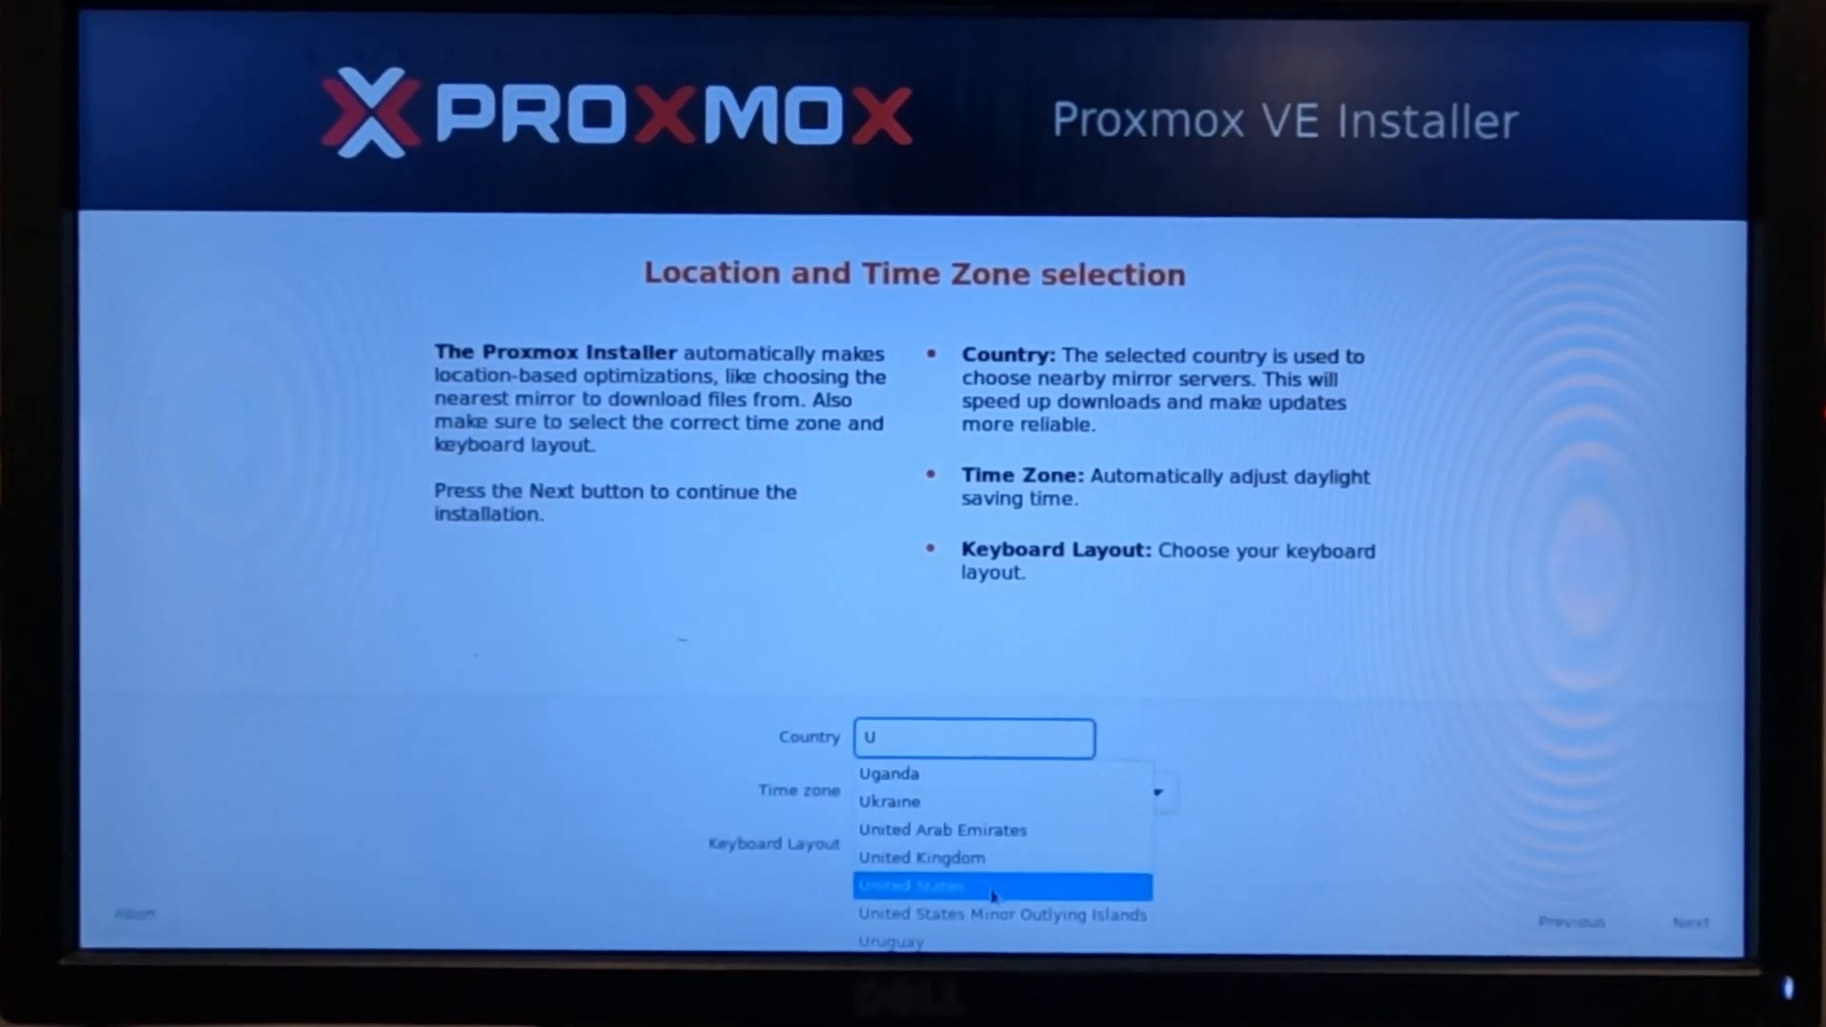
- Set the country to United States (America/Adak, U.S. English keyboard) and continue to the password step
click(911, 884)
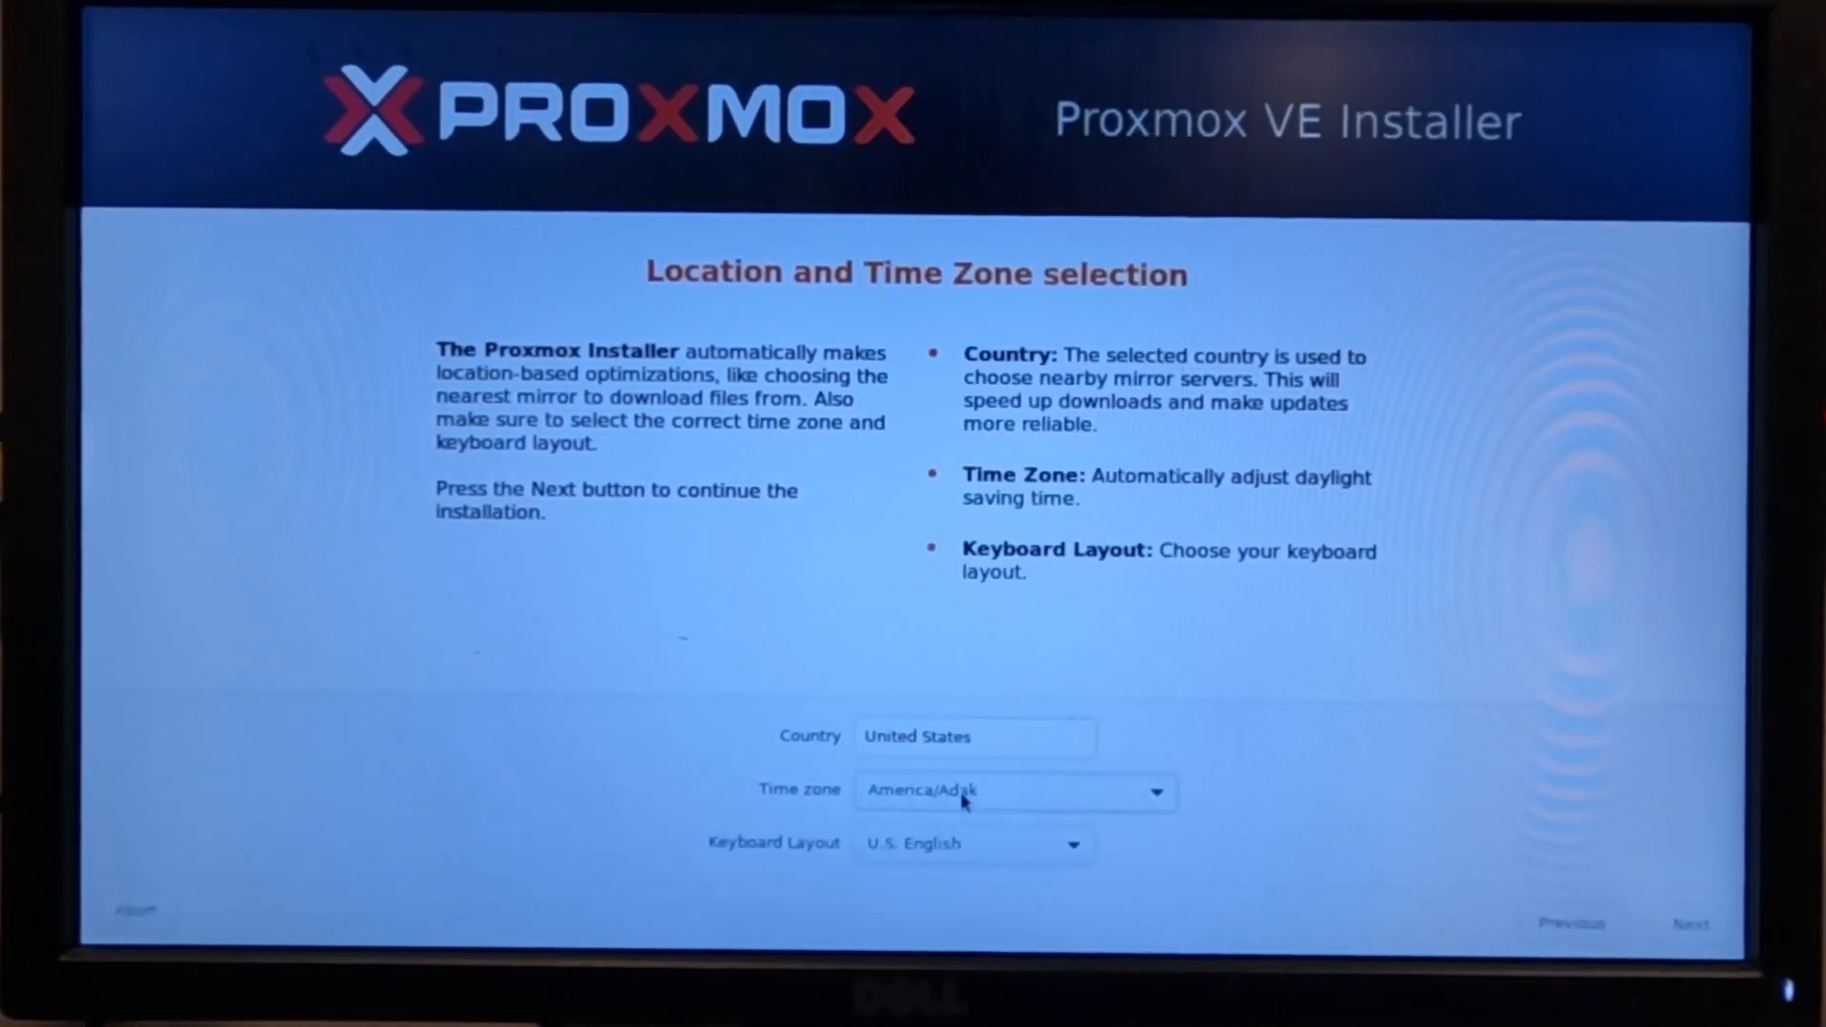
click(1689, 924)
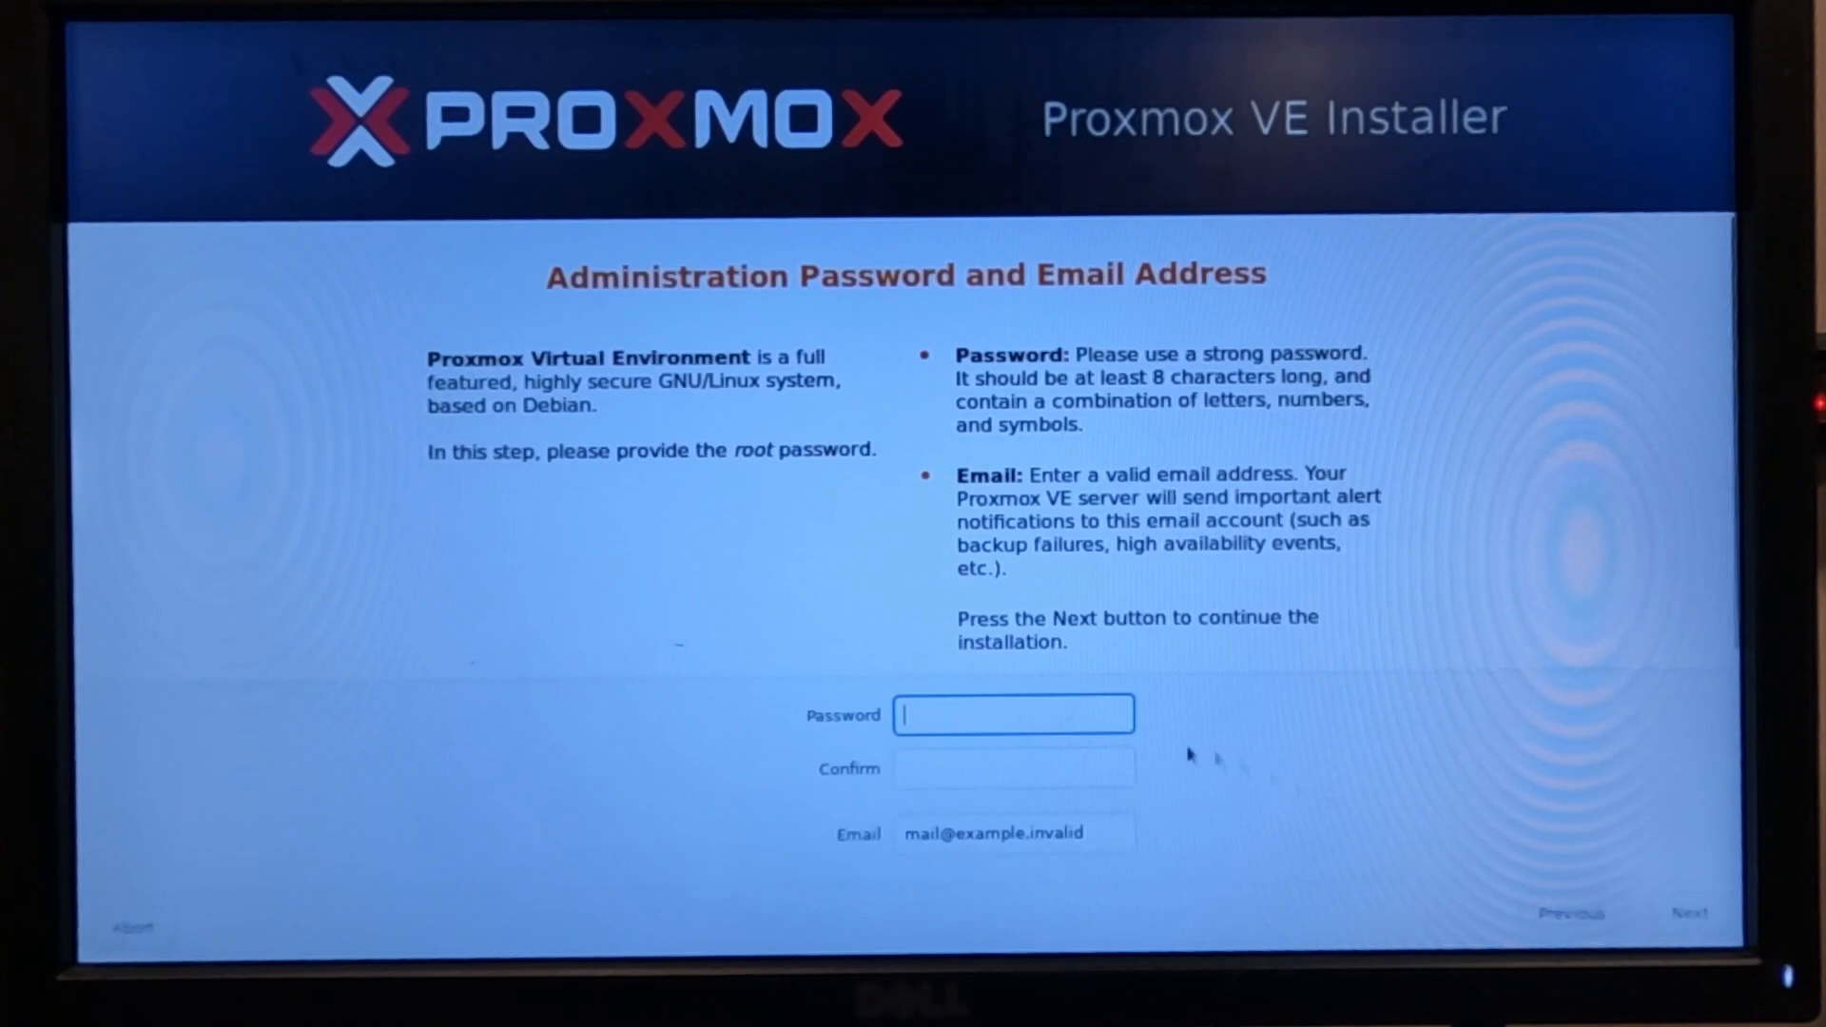
- Enter the root password with confirmation and an email, then continue to Management Network Configuration
text(password)
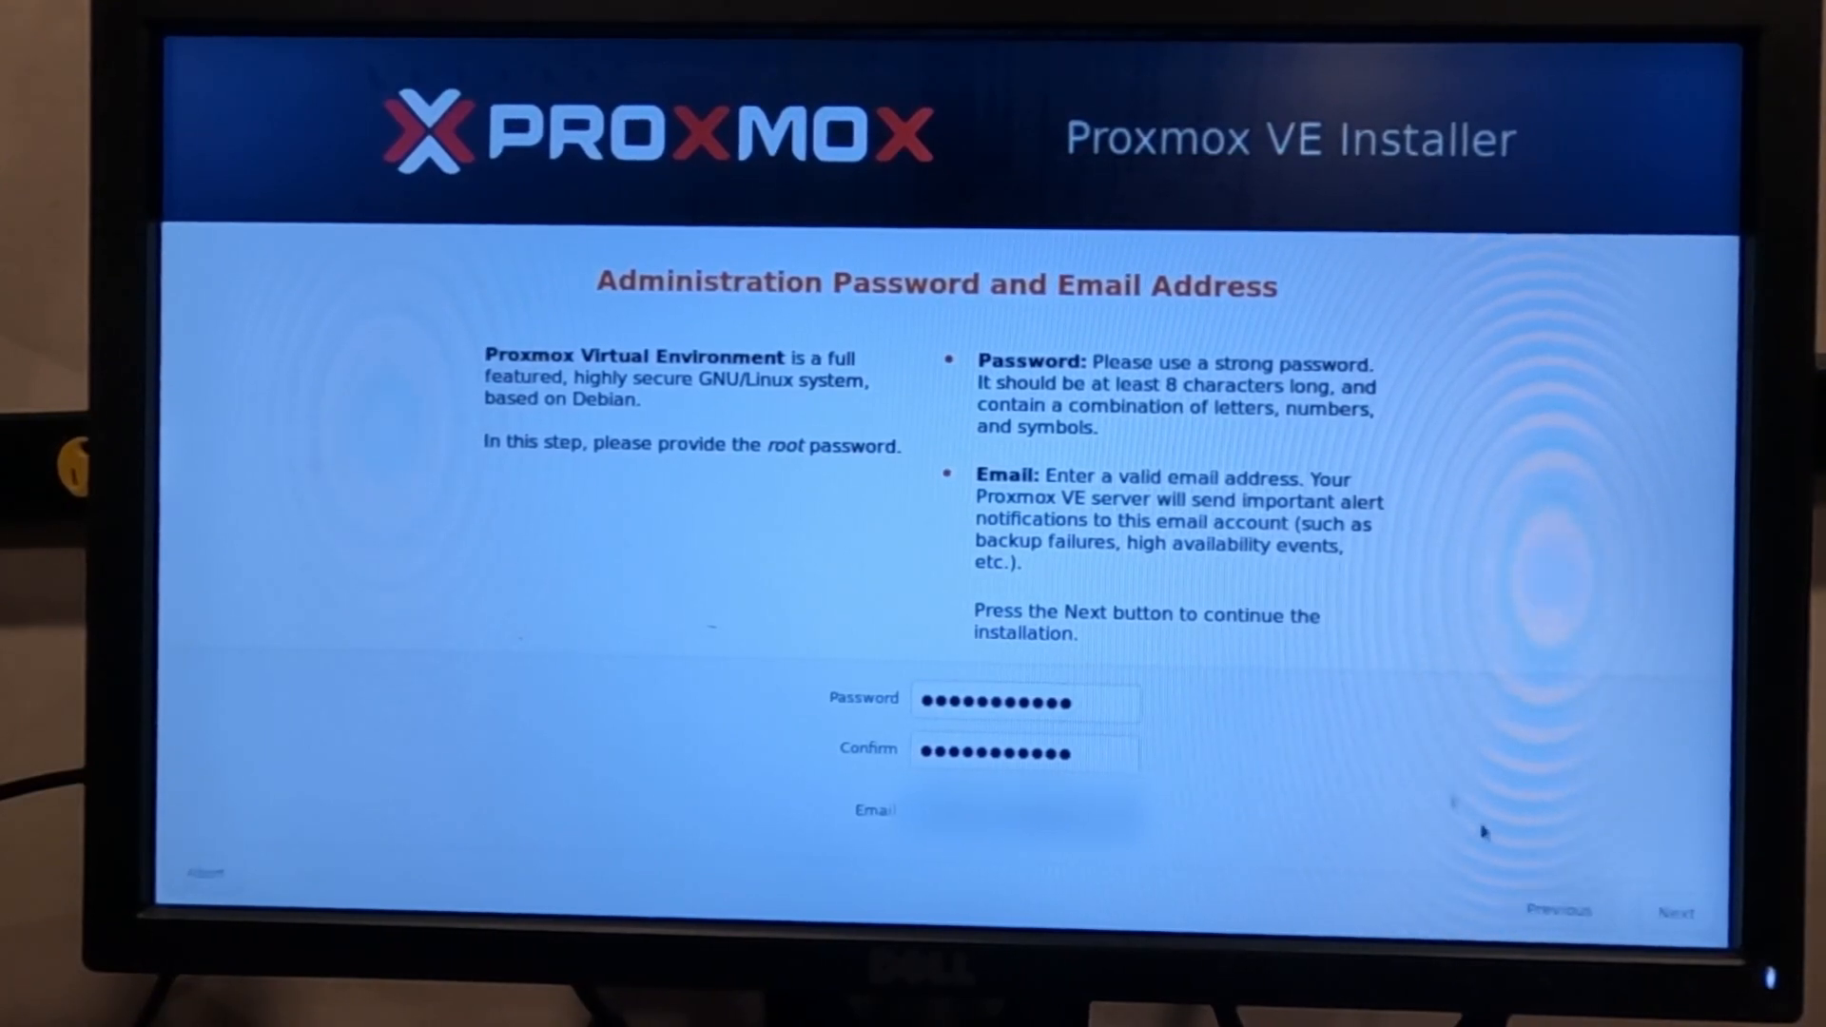
click(1674, 912)
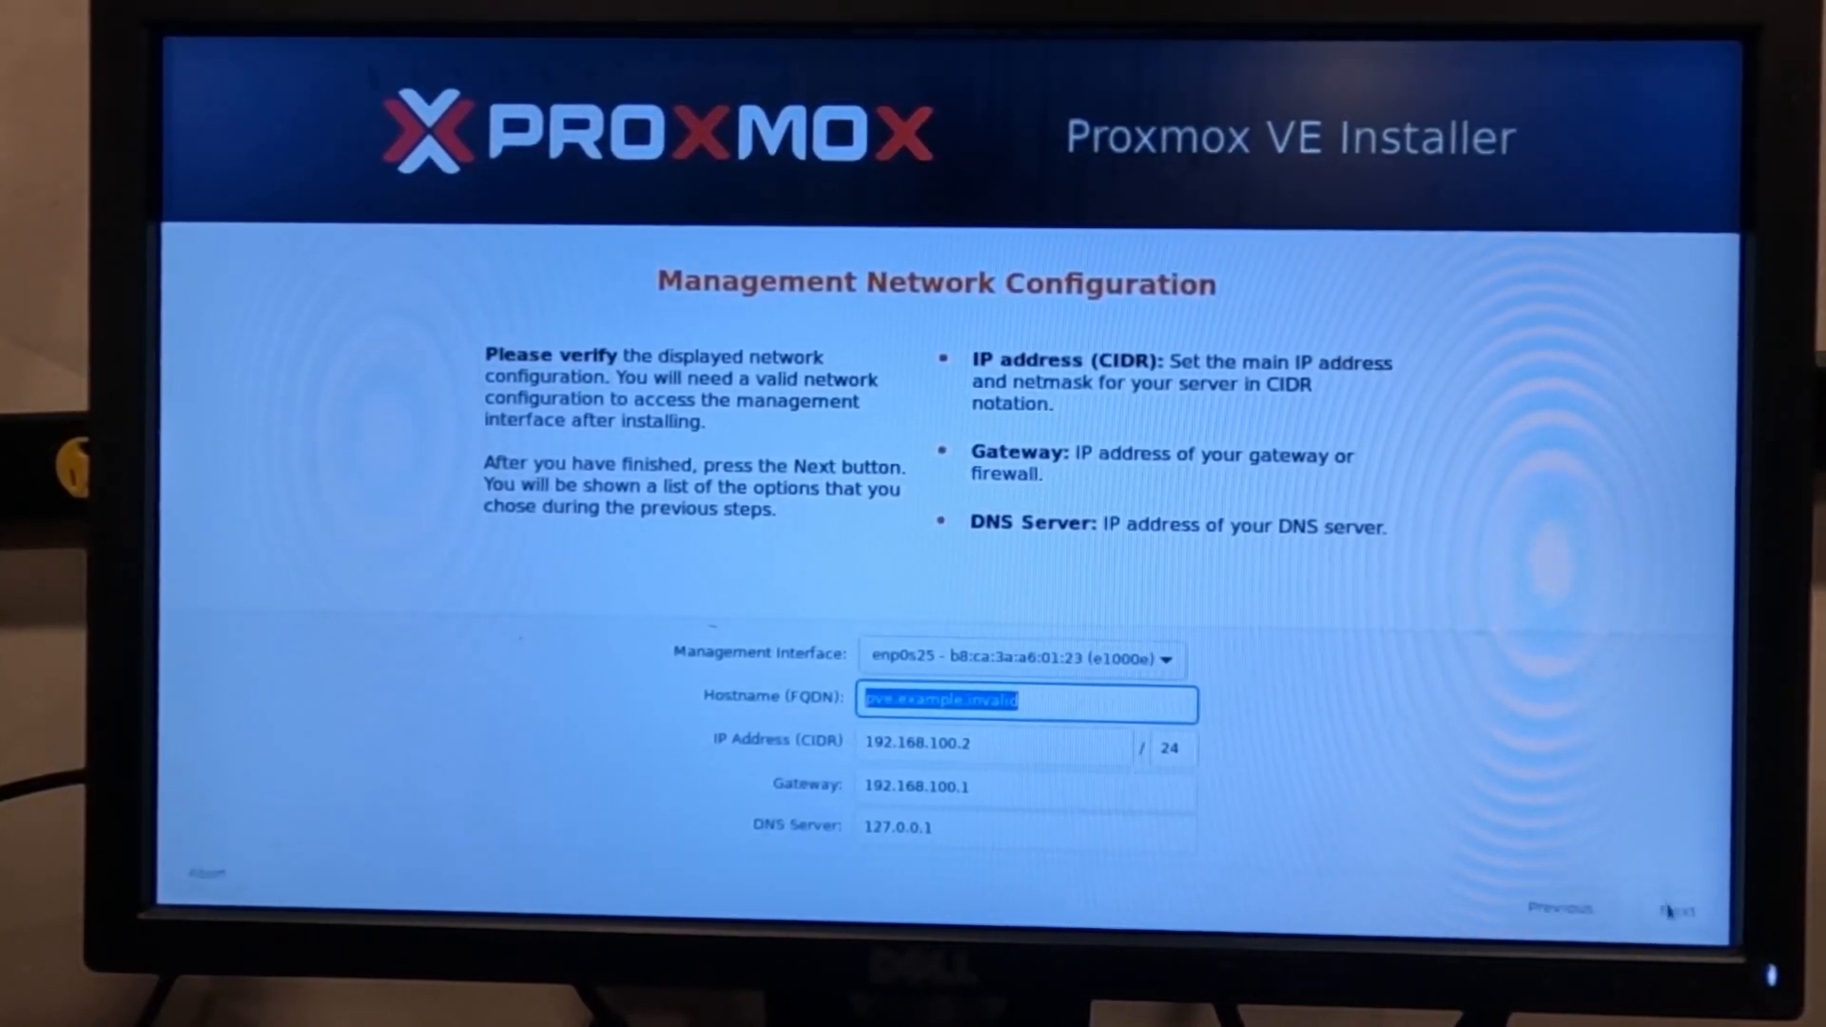
- Dismiss the invalid FQDN warning and set the hostname to testproxmox
click(1677, 910)
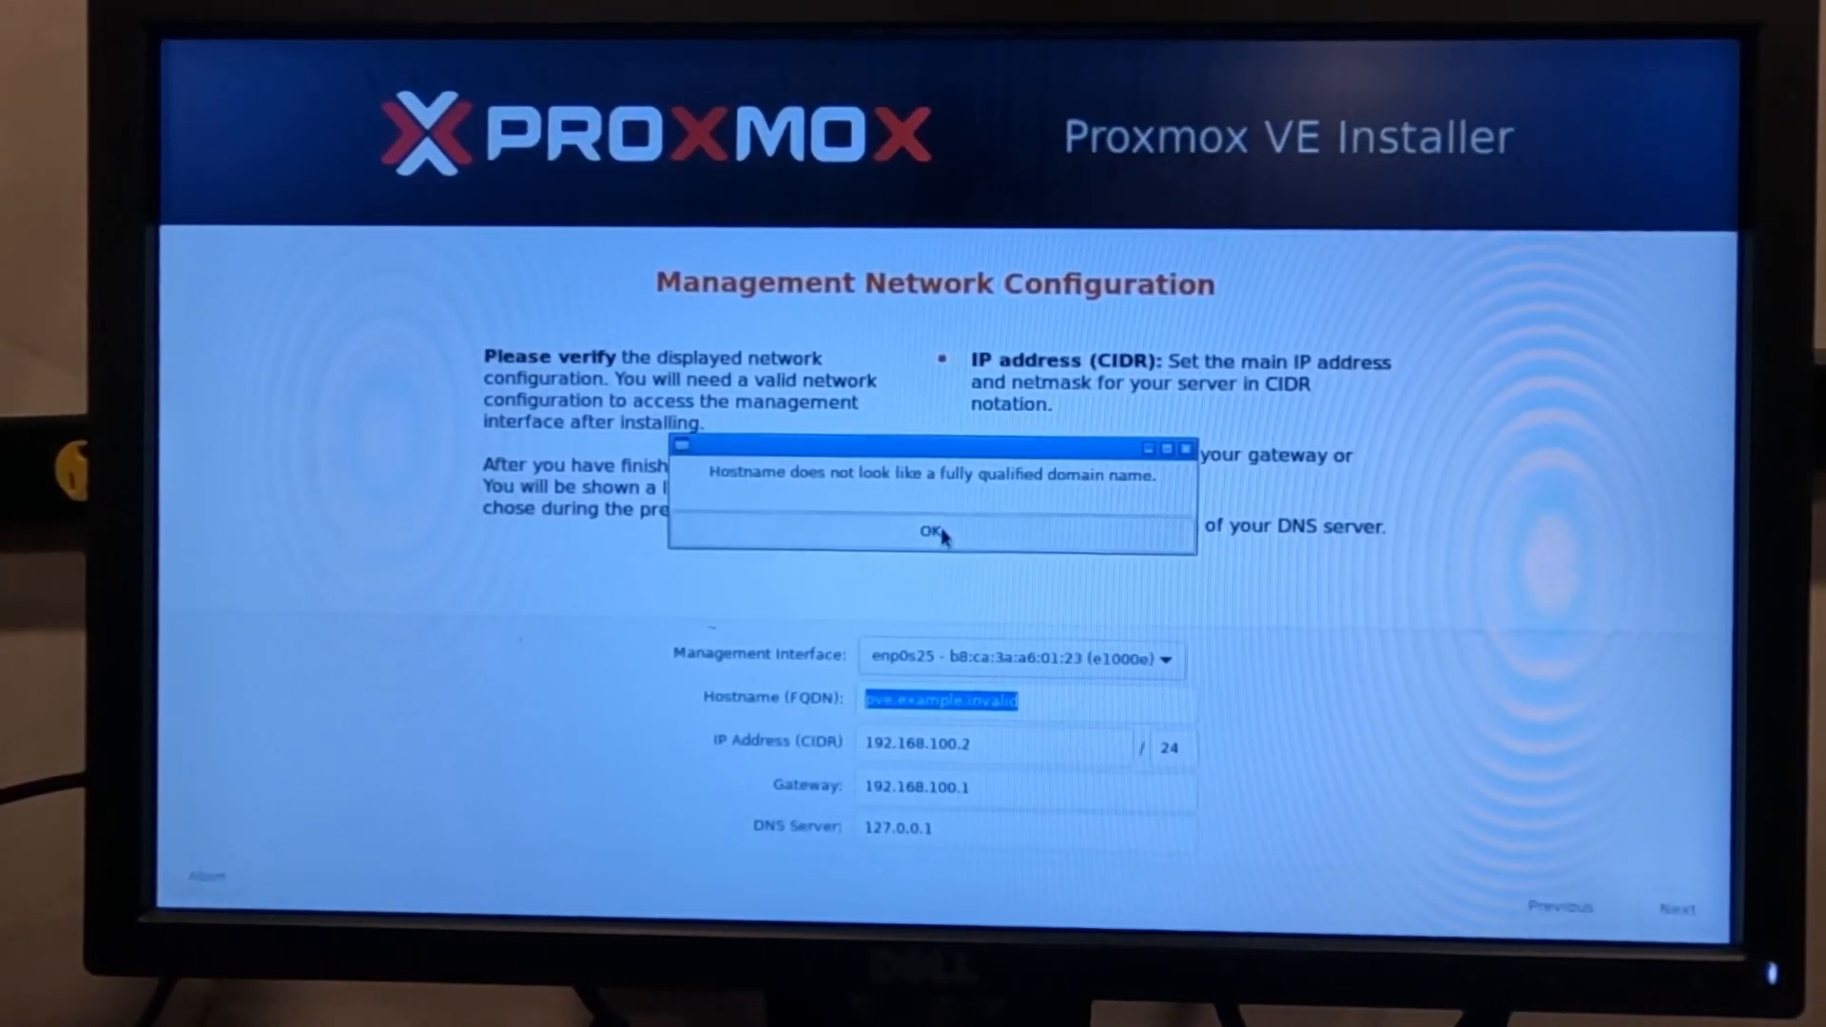
click(932, 531)
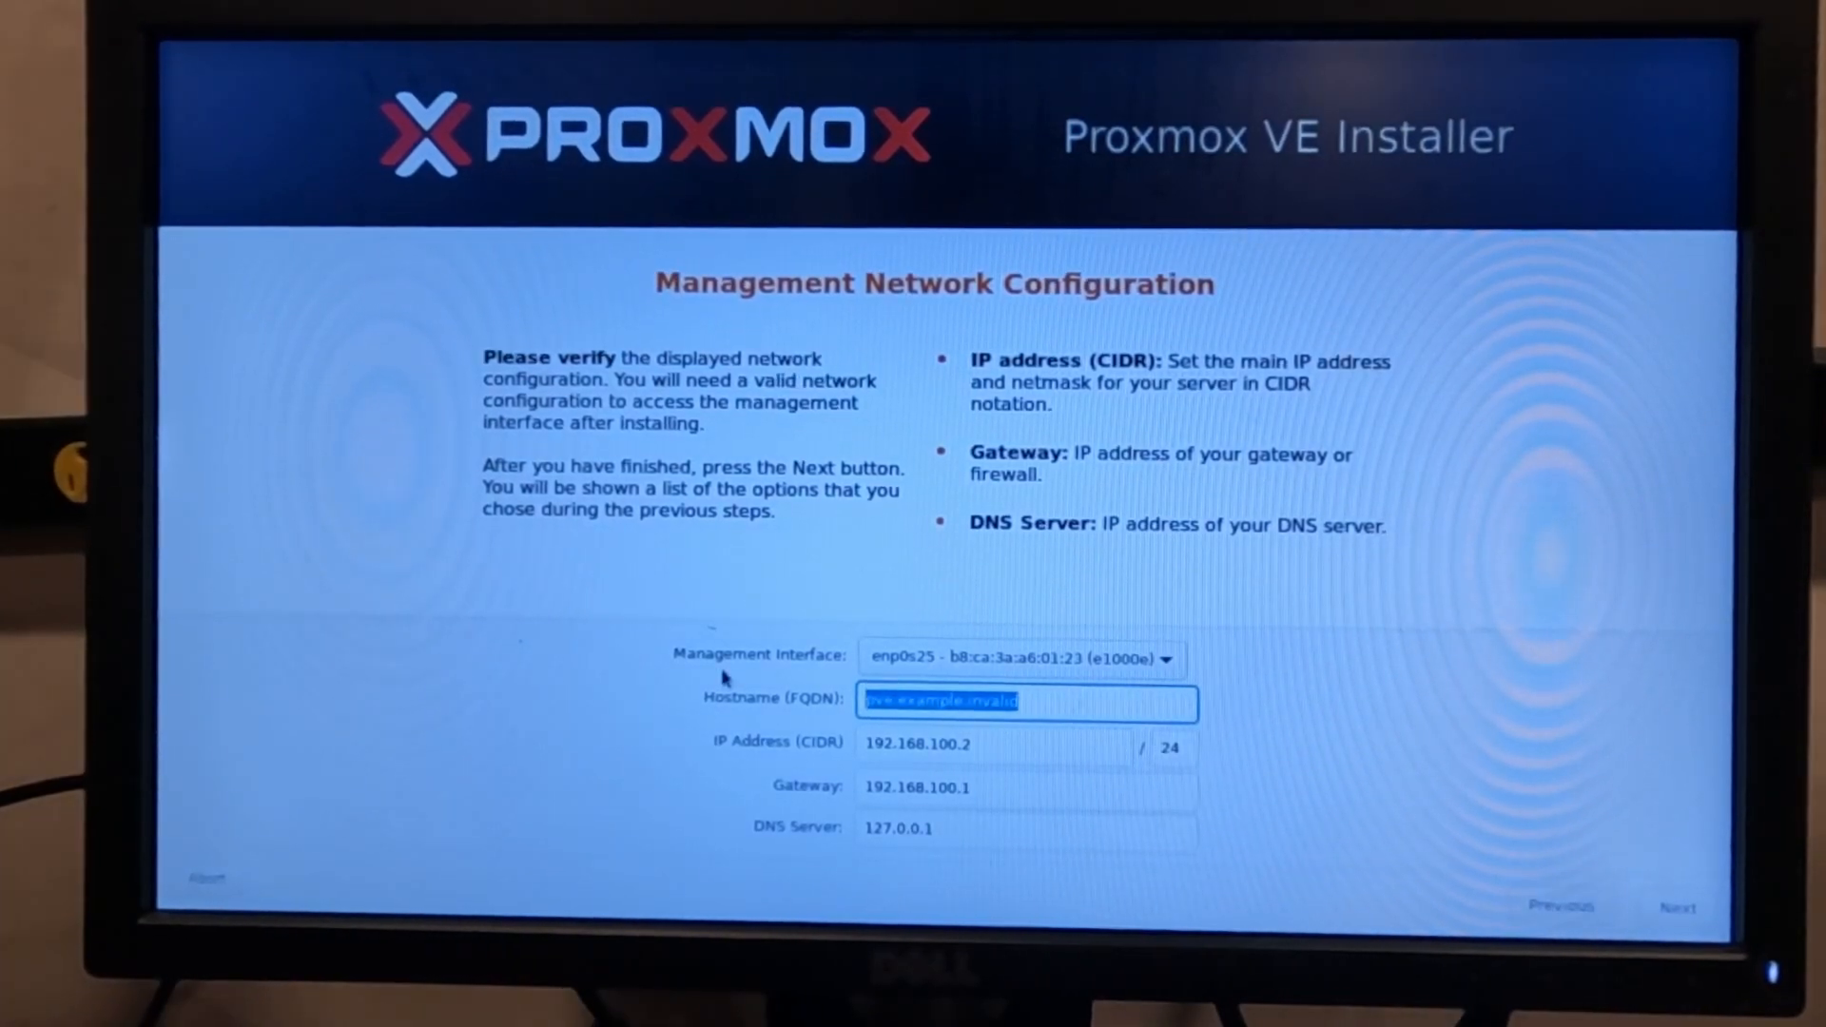
text(test)
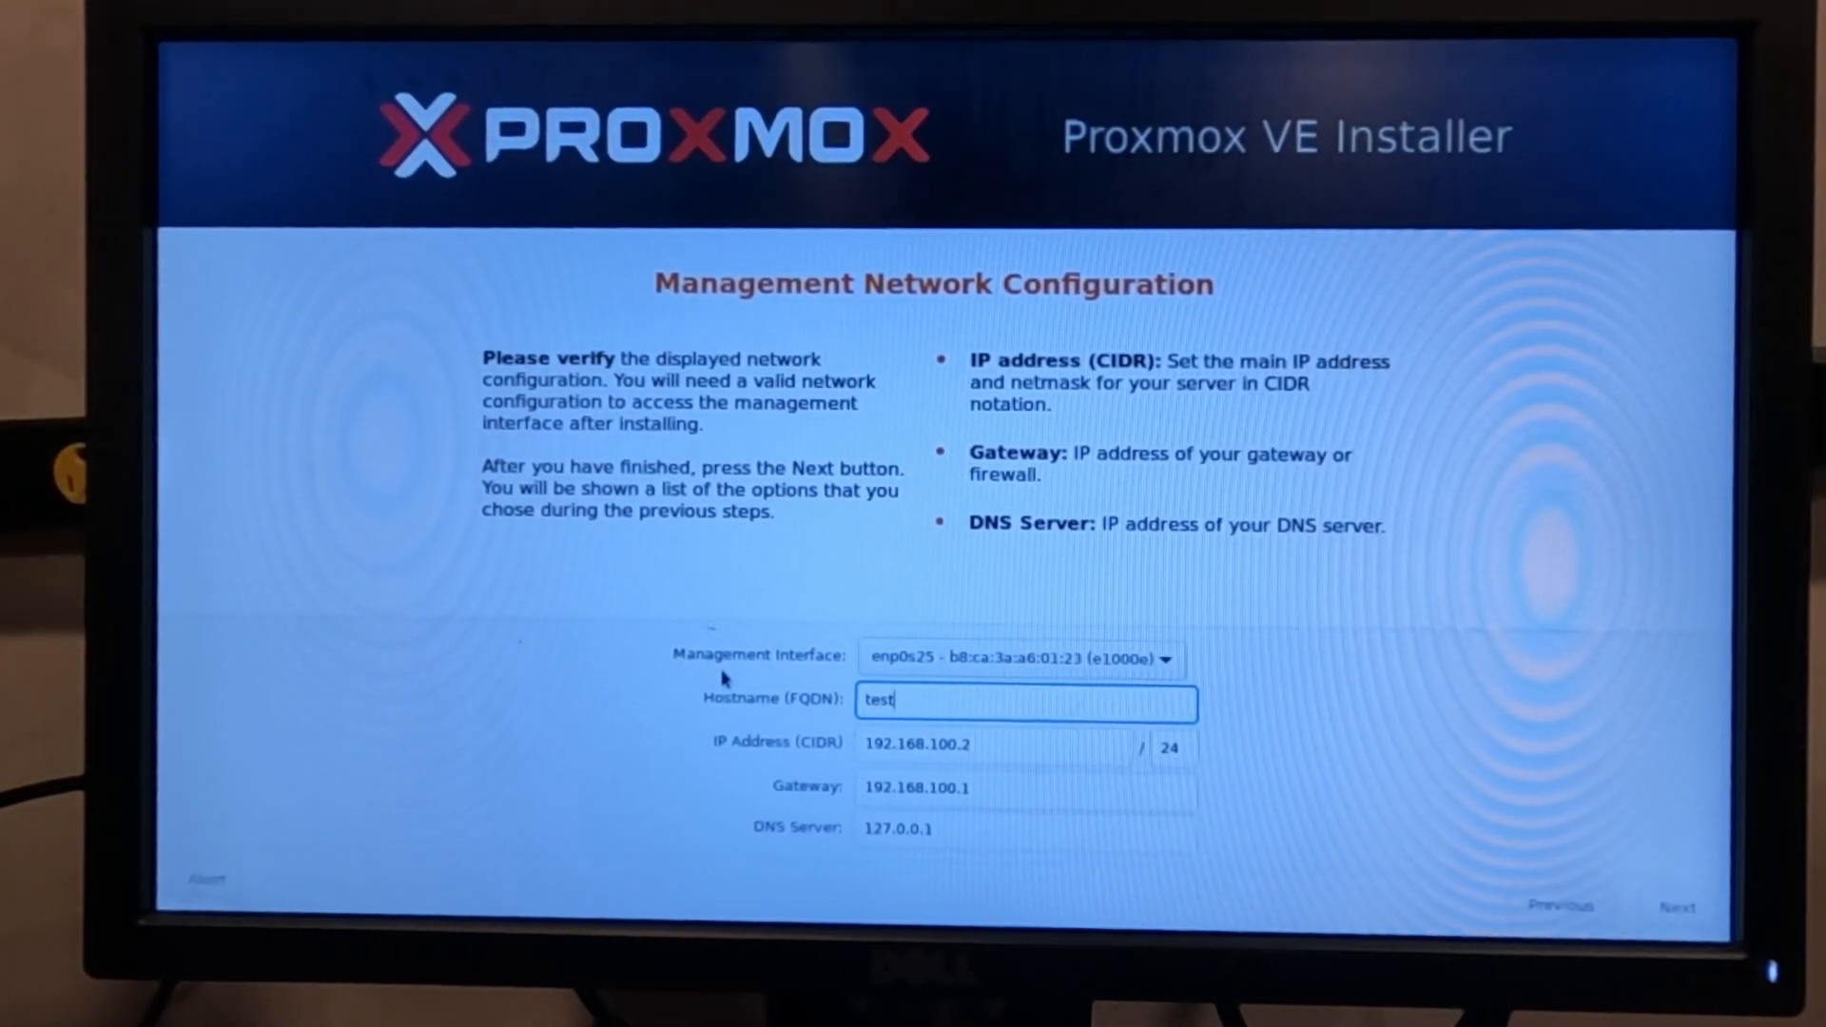
text(proxmox)
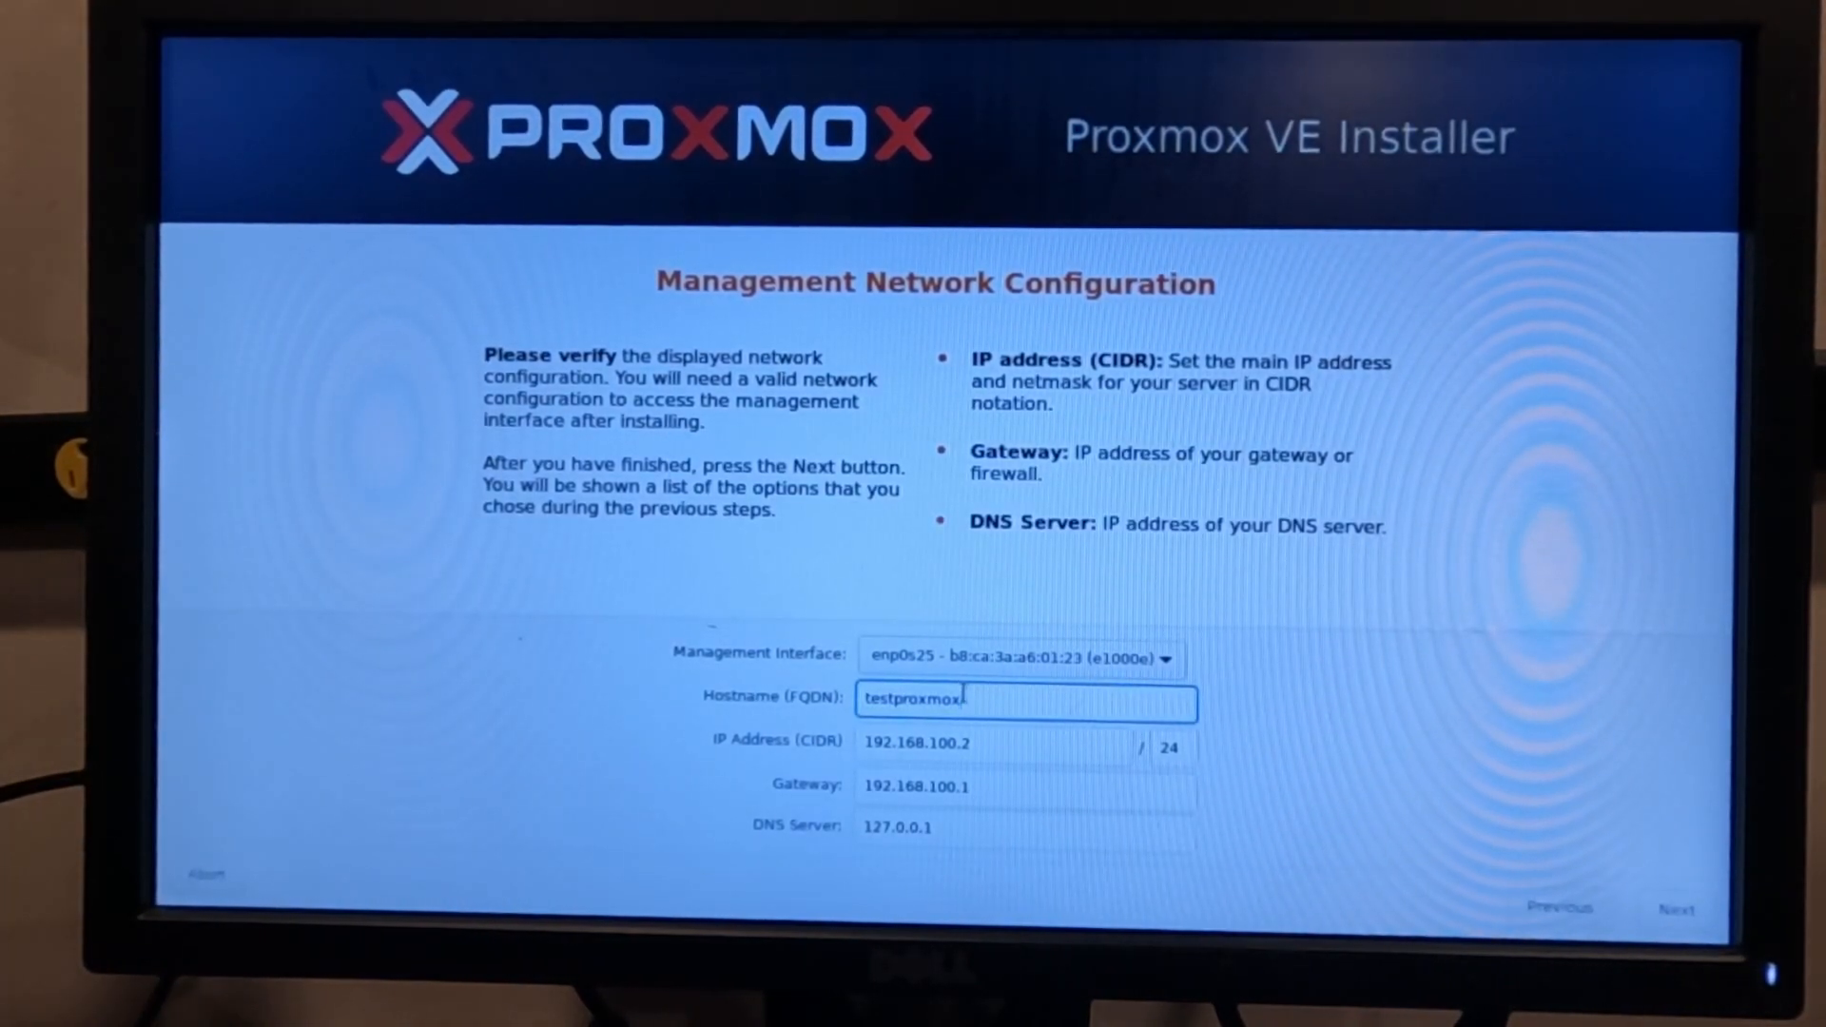
- Confirm the summary and start installing Proxmox VE onto /dev/sdb
click(1673, 909)
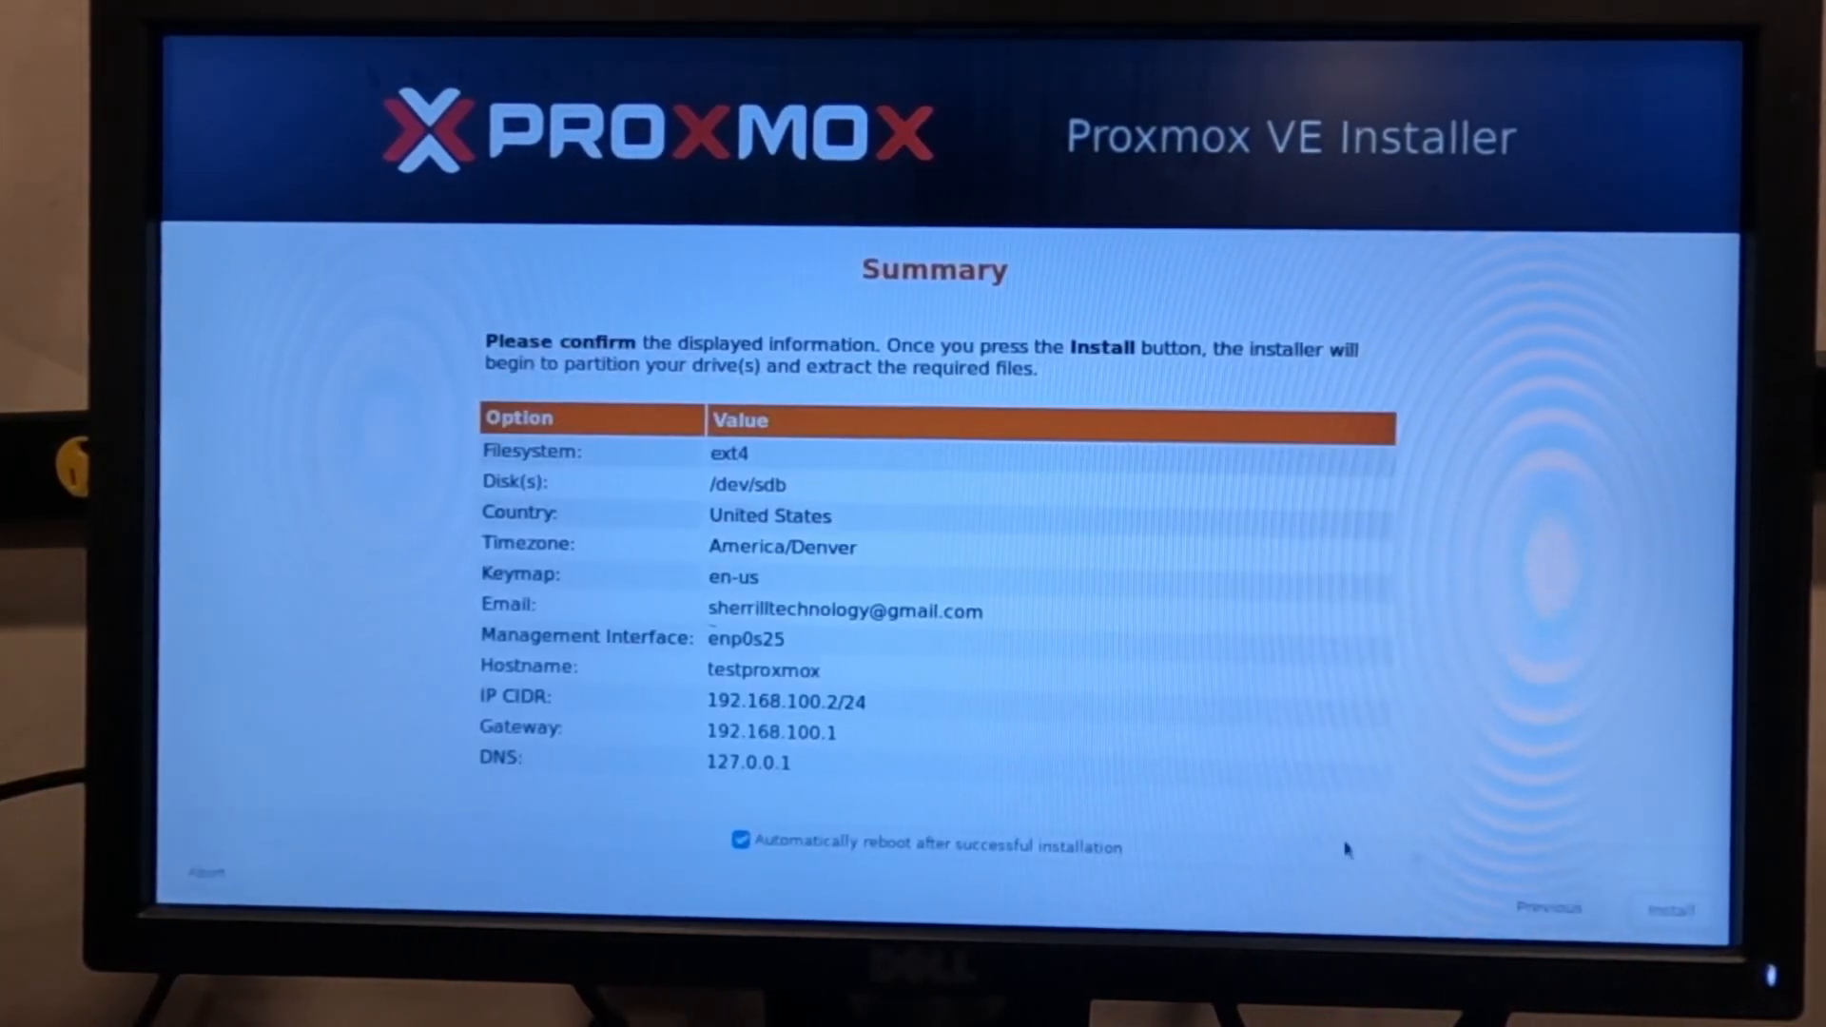
click(1670, 907)
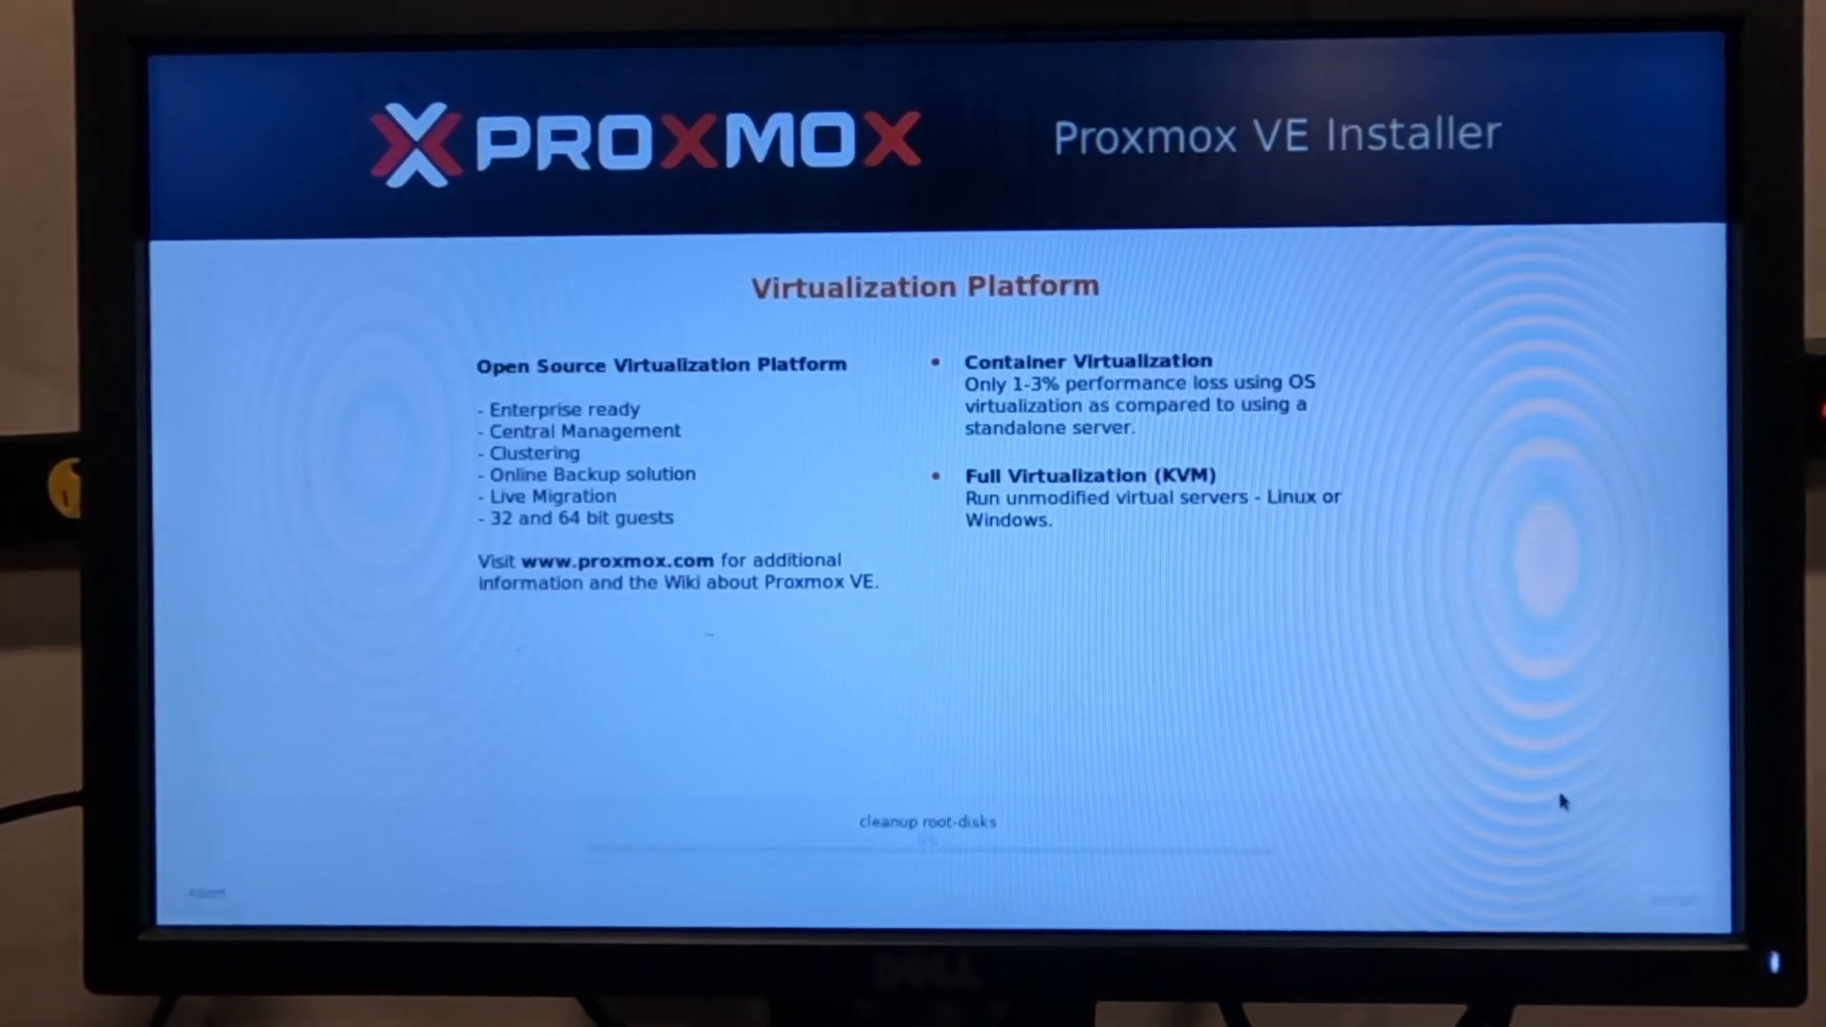